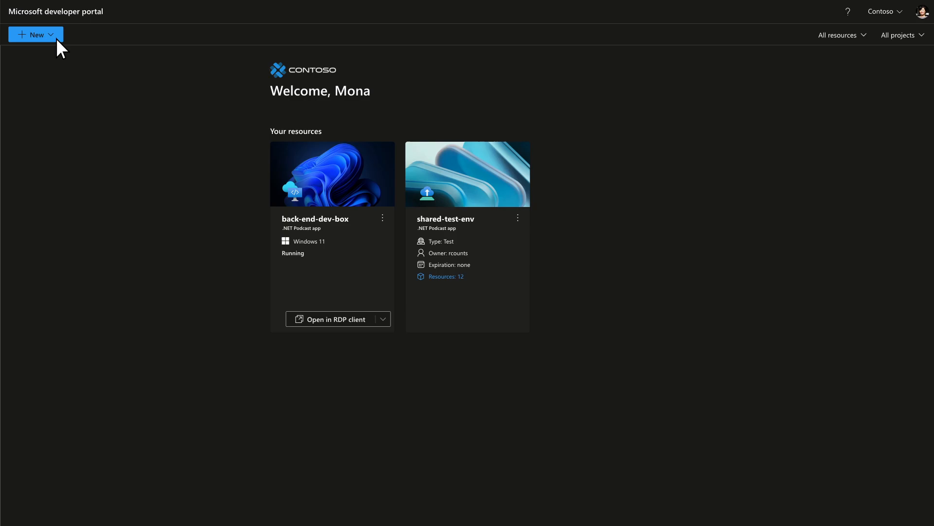
# Start a new Test environment mona-test-environment, expiring 1/31/23, and pick the Podcast template.
pyautogui.click(32, 35)
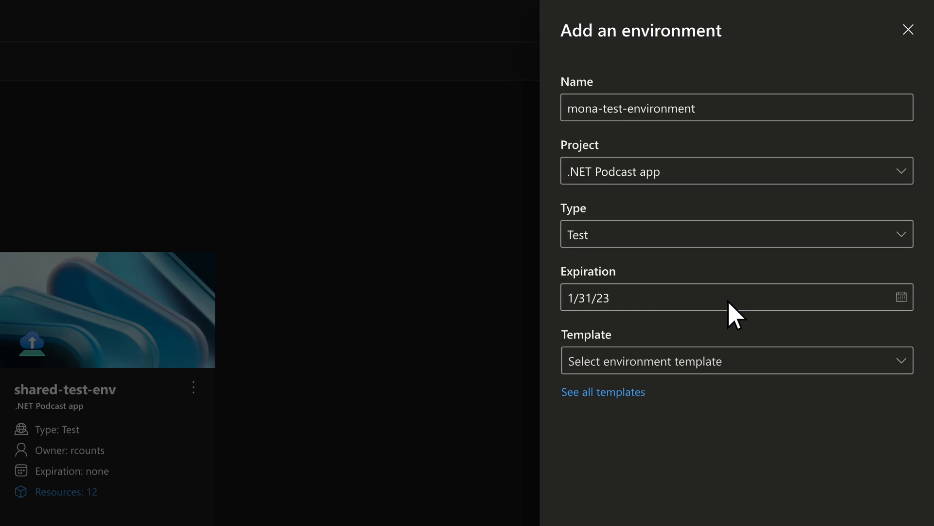
pyautogui.moveTo(753, 373)
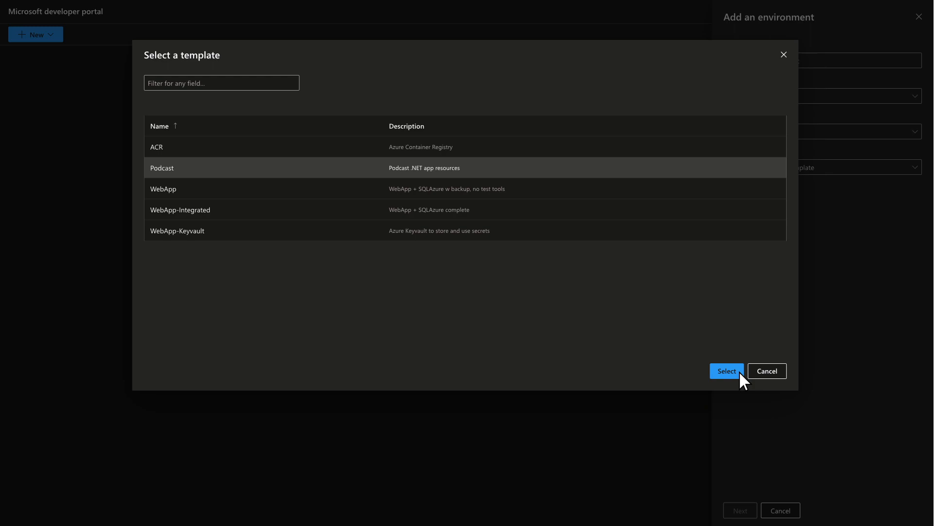
pyautogui.click(726, 371)
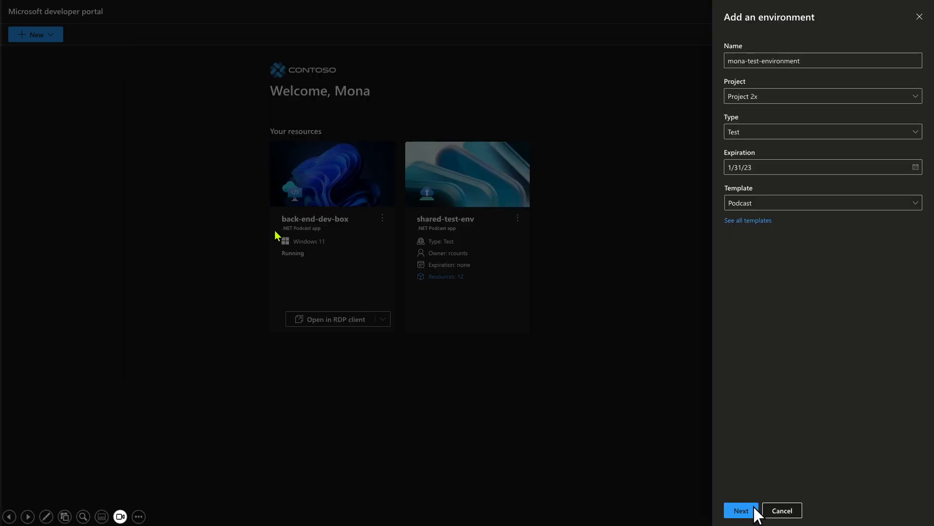
# Accept the Podcast parameters (DB login, password, SKU Standard) and create mona-test-env.
pyautogui.click(739, 510)
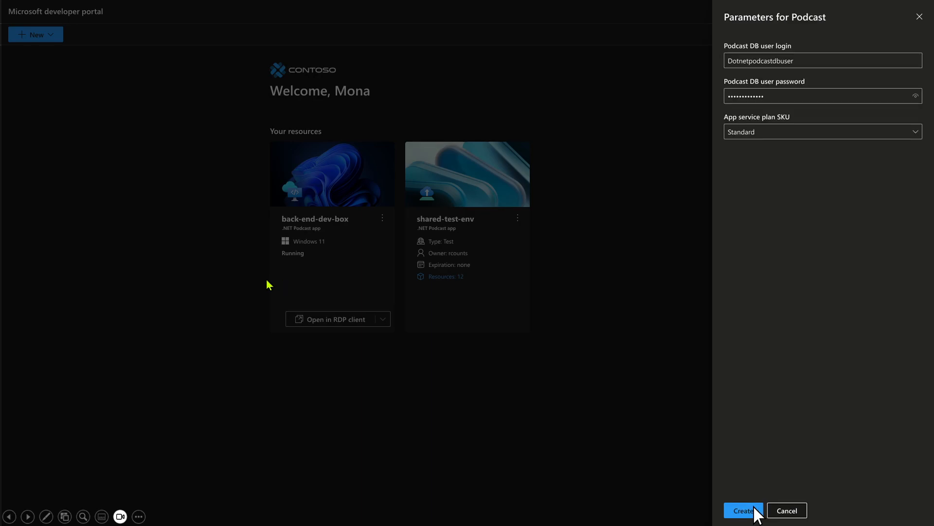
pyautogui.click(742, 510)
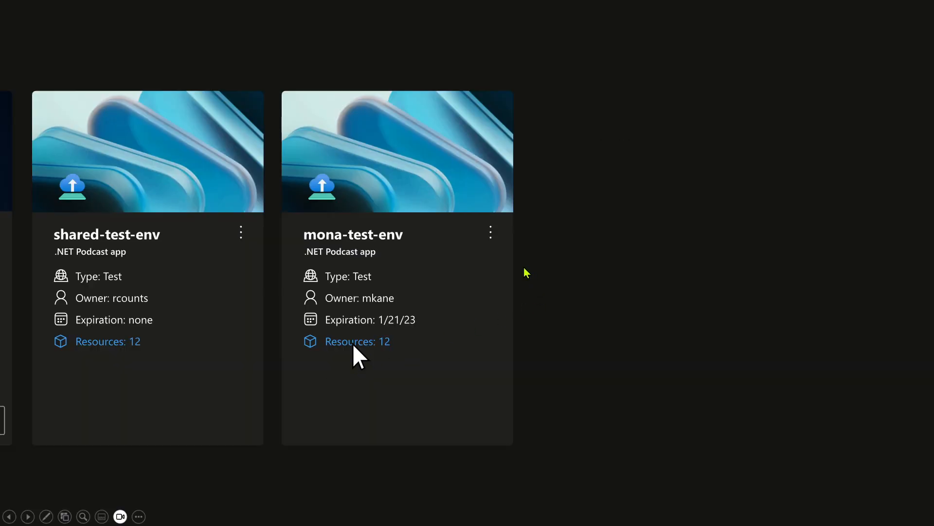
# Show the twelve Azure resources provisioned in mona-test-env via its Resources: 12 link.
pyautogui.click(357, 341)
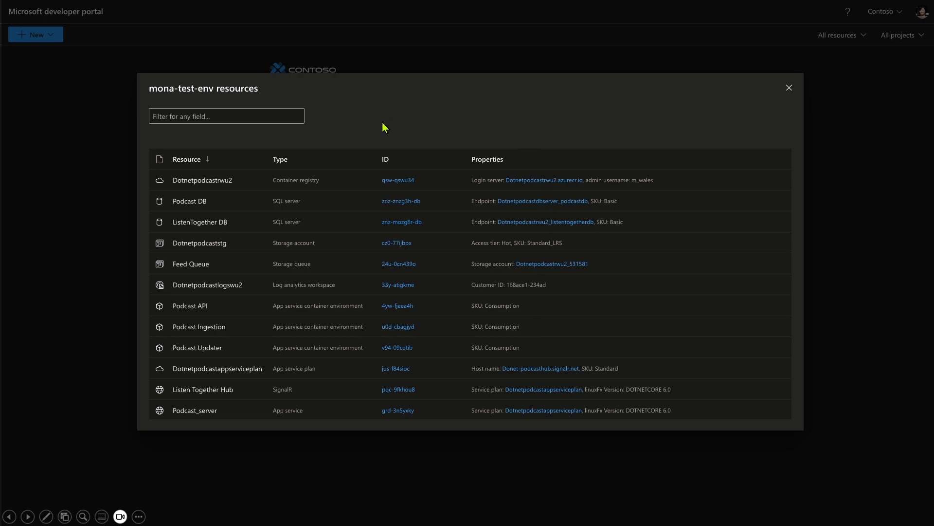
pyautogui.moveTo(166, 315)
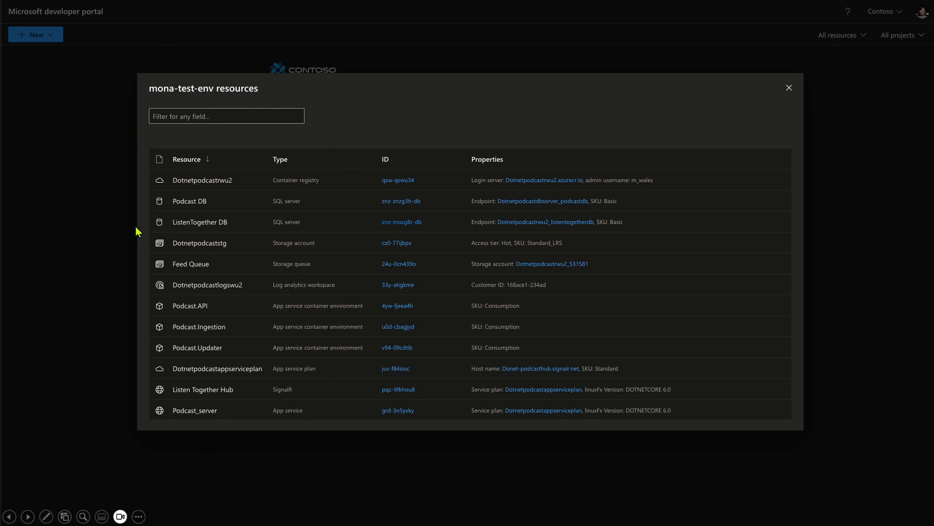
pyautogui.moveTo(125, 319)
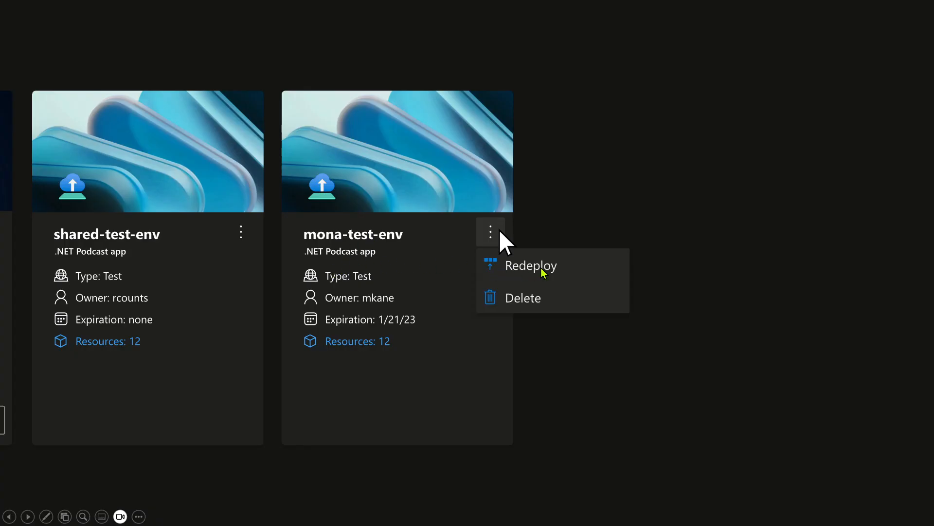
pyautogui.moveTo(513, 401)
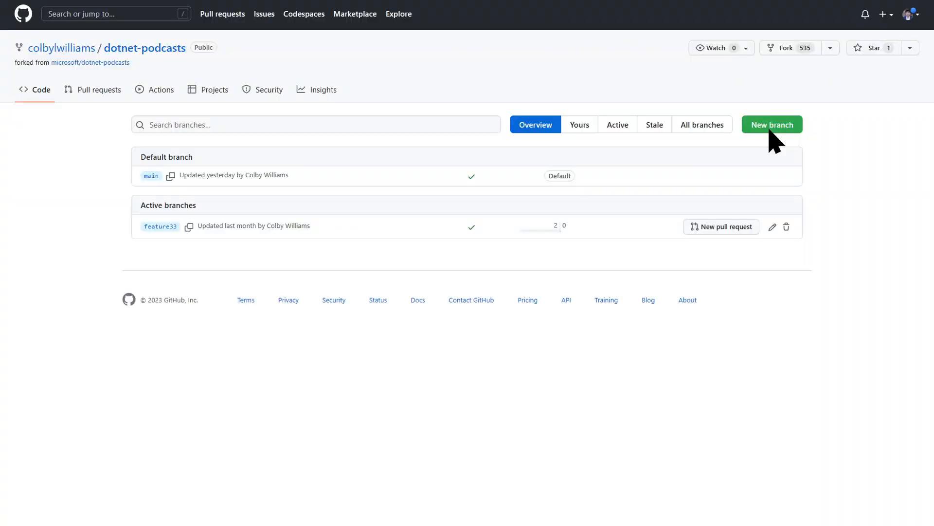
# Create the marketing-changes branch from main in dotnet-podcasts and view its workflow runs.
pyautogui.click(770, 124)
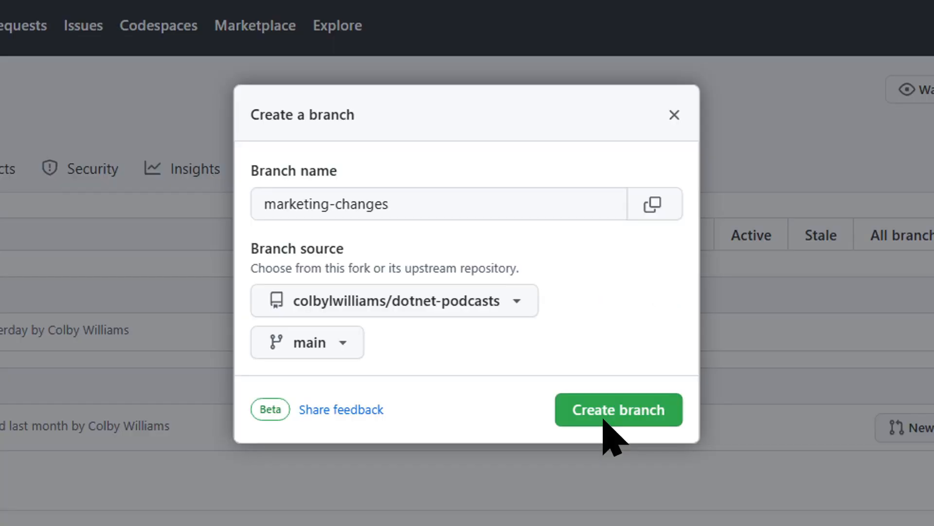
pyautogui.click(617, 409)
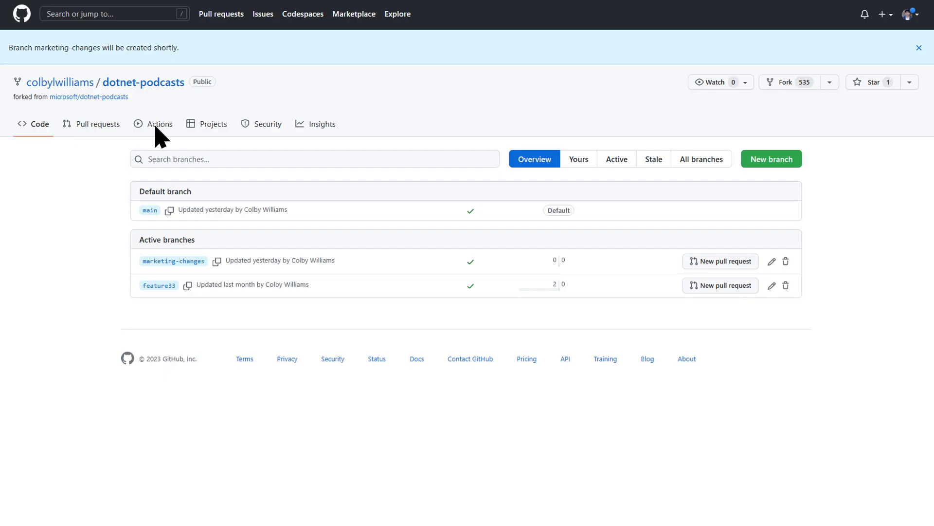
pyautogui.click(160, 123)
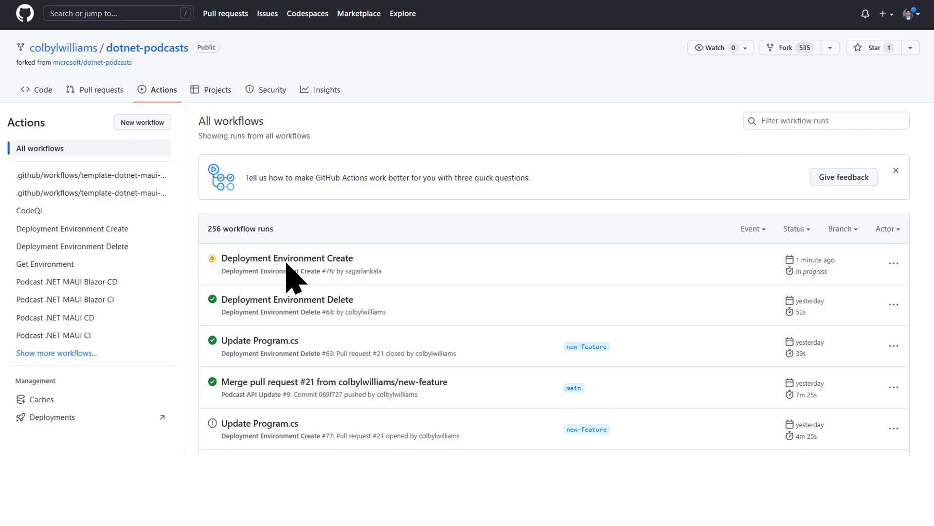
pyautogui.moveTo(801, 331)
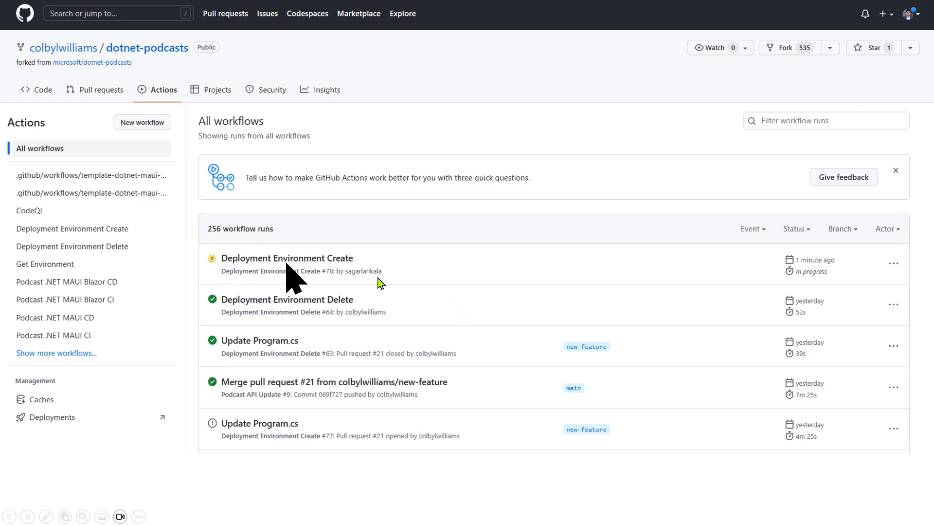
# Follow the in-progress Deployment Environment Create #78 run and its Build & Push jobs.
pyautogui.click(287, 257)
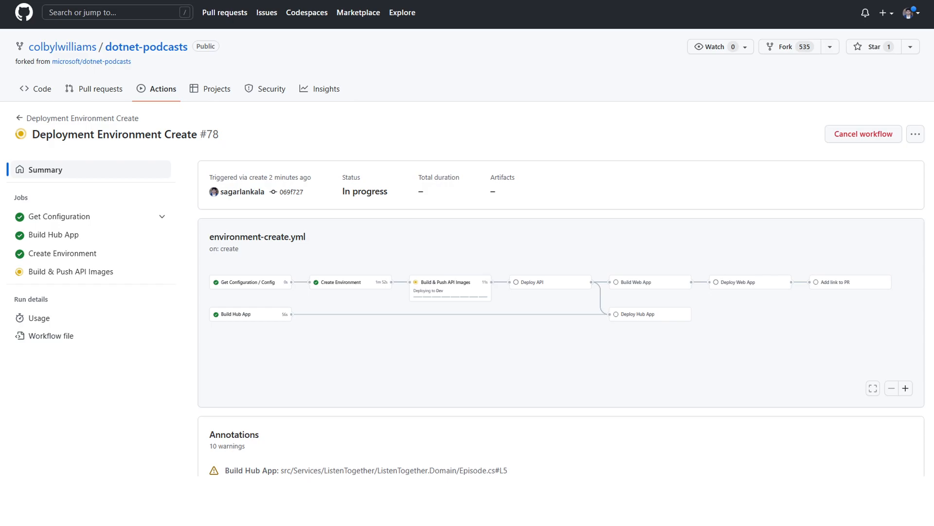
# Review the ci-branch-marketing-changes-560118900 summaries and visit the branch's deployed web app URL.
pyautogui.scroll(-3)
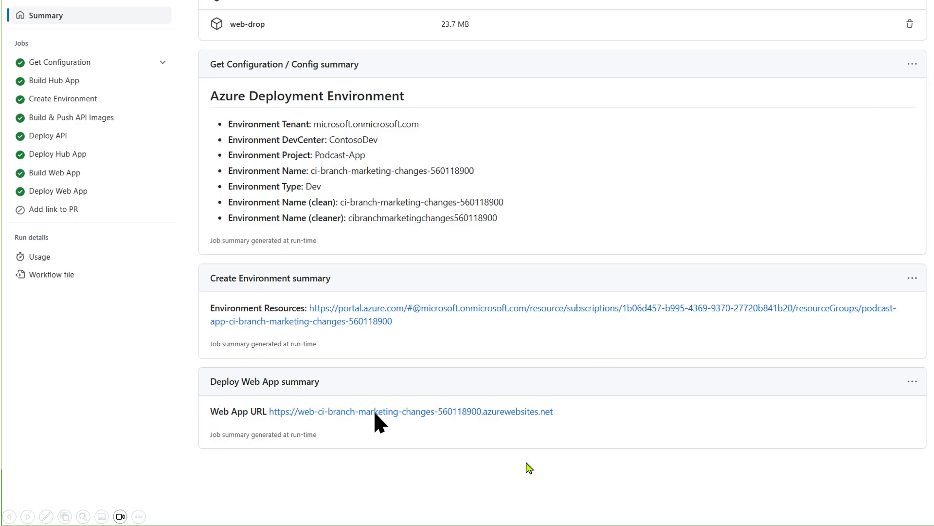
pyautogui.moveTo(542, 430)
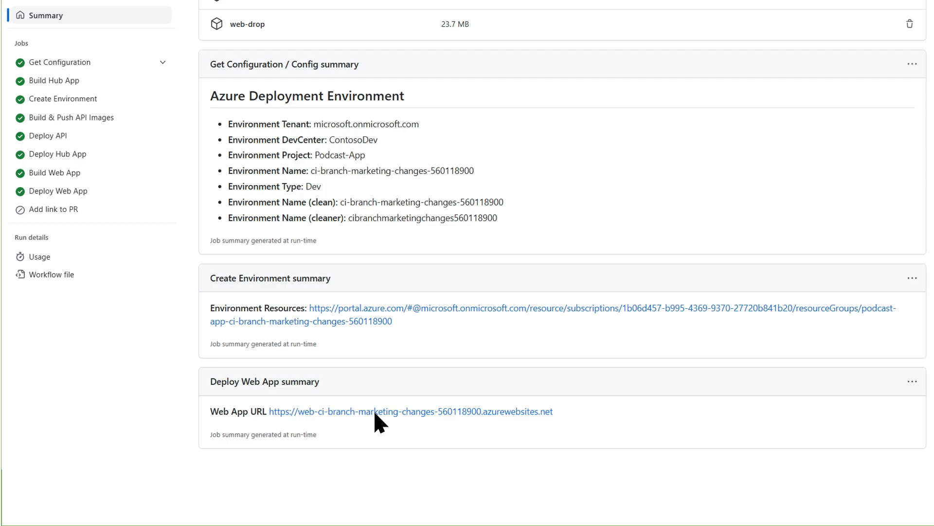
pyautogui.click(410, 411)
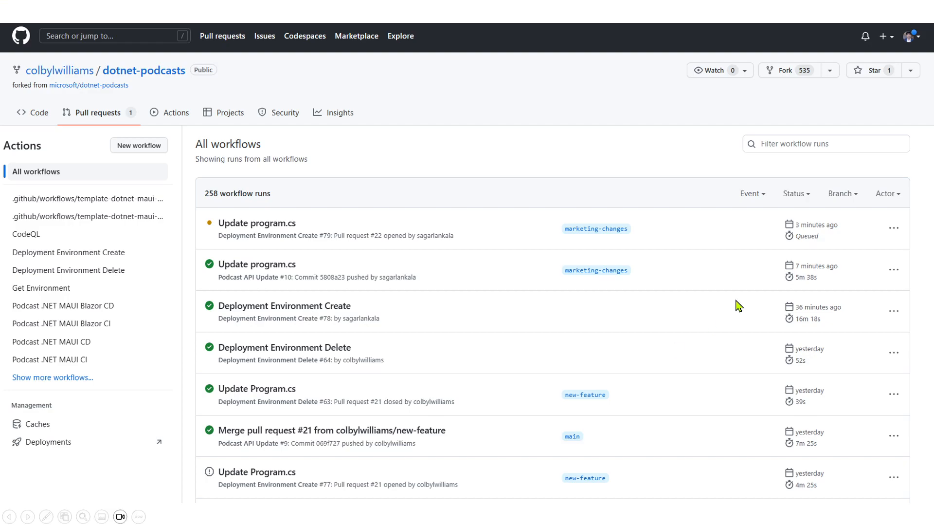
pyautogui.moveTo(191, 222)
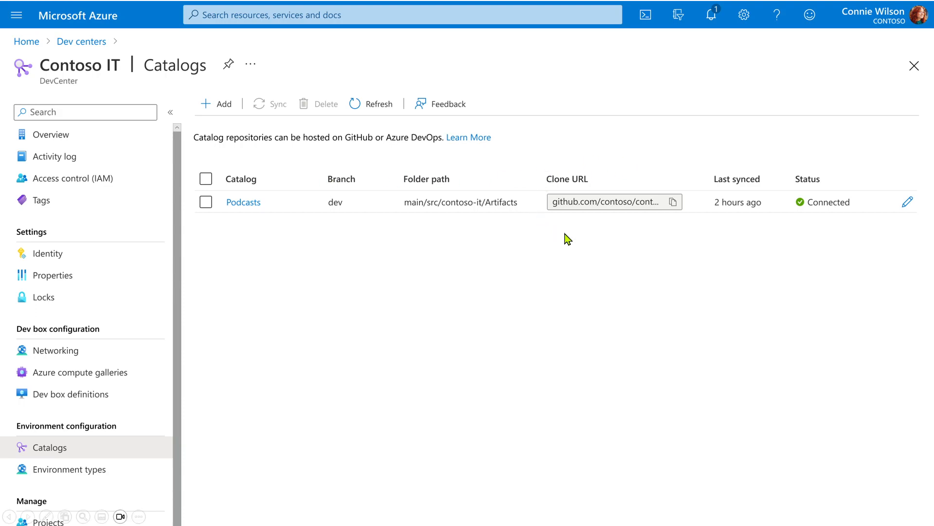
pyautogui.moveTo(643, 136)
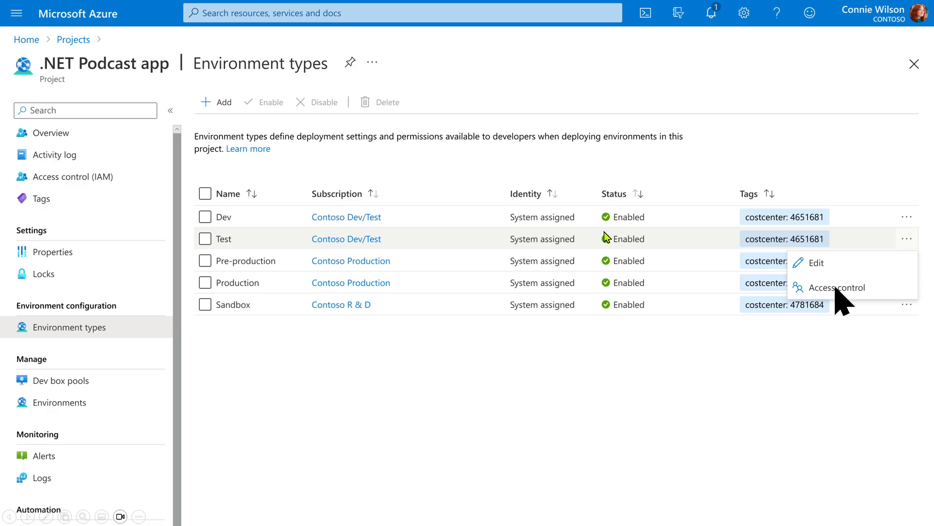
pyautogui.moveTo(608, 236)
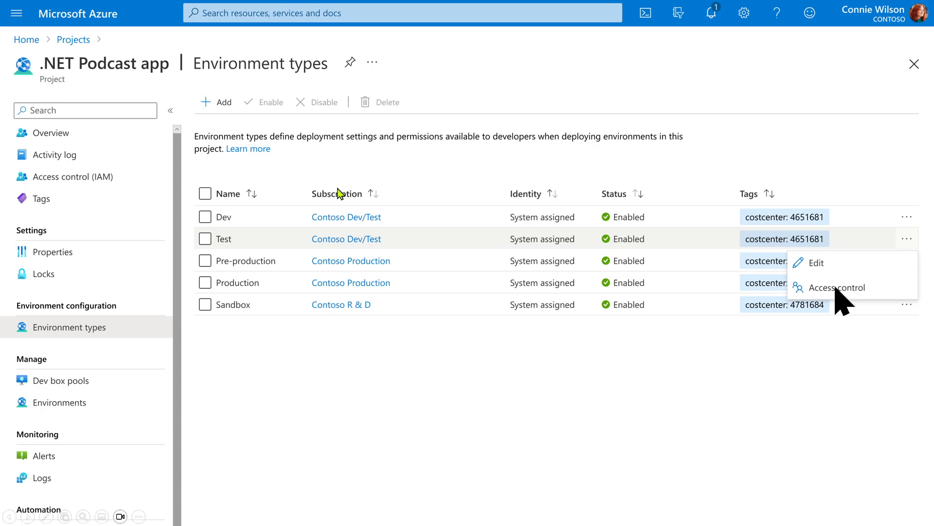
pyautogui.moveTo(466, 320)
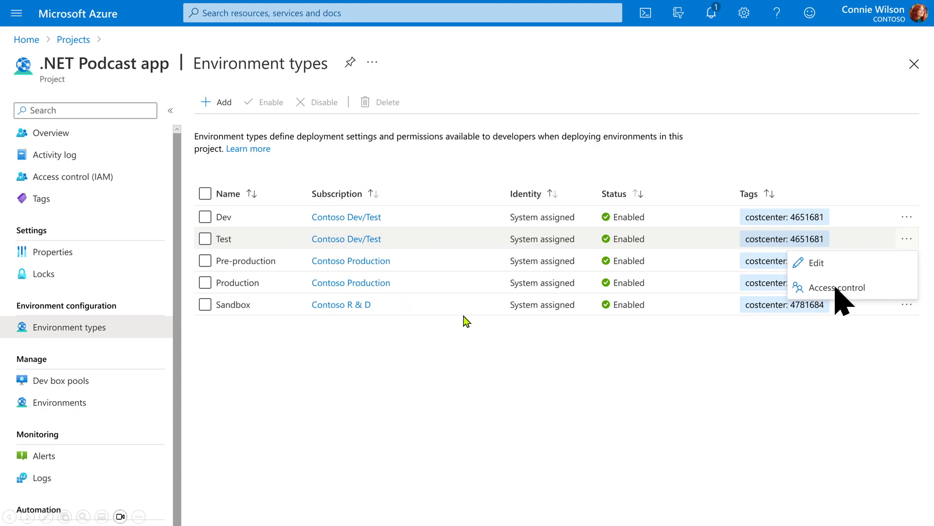
# Edit the Test environment type of the .NET Podcast app project from its row menu.
pyautogui.click(814, 262)
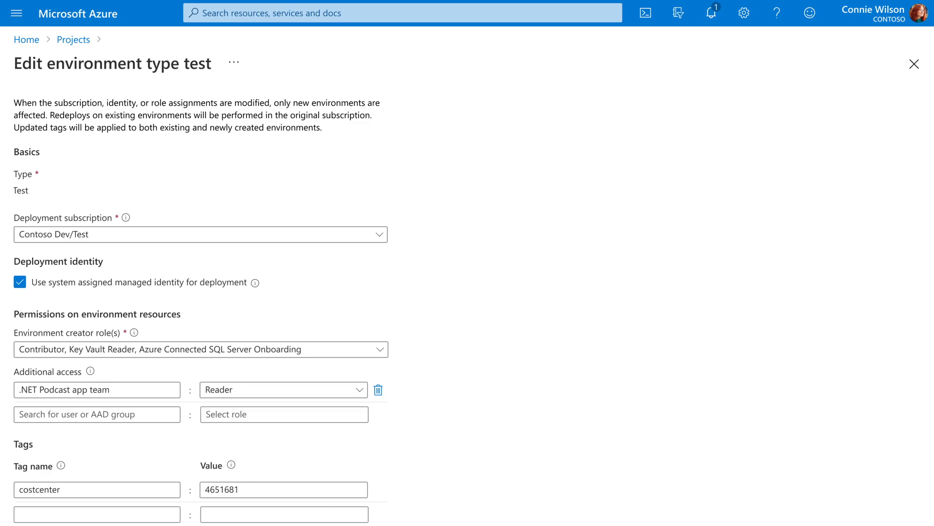
pyautogui.click(915, 64)
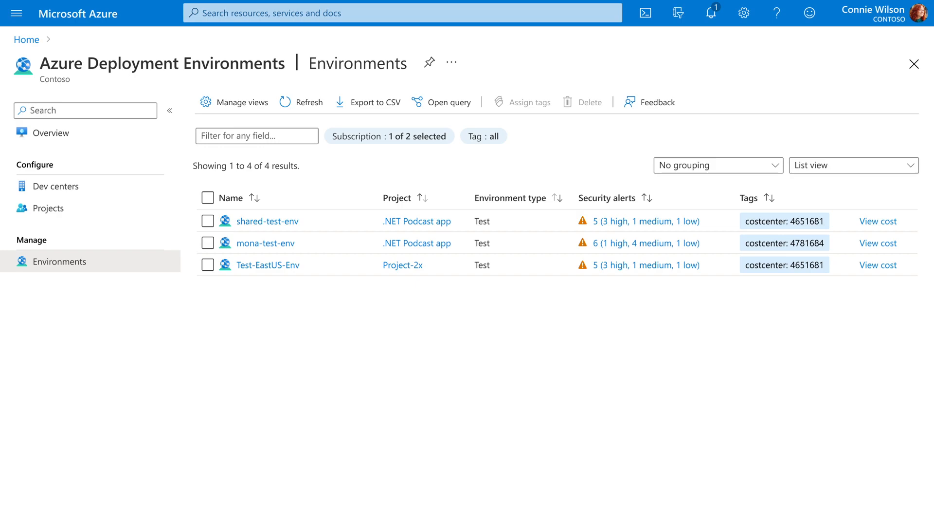
pyautogui.moveTo(471, 155)
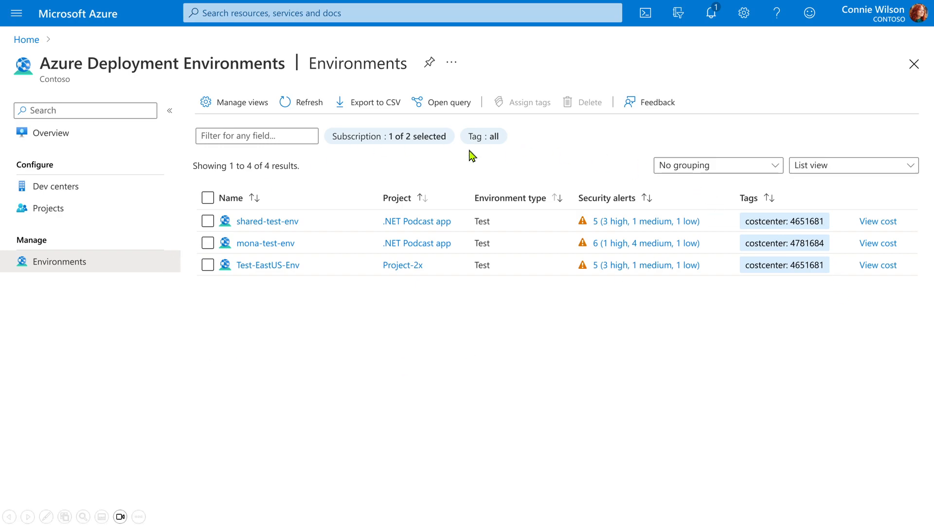